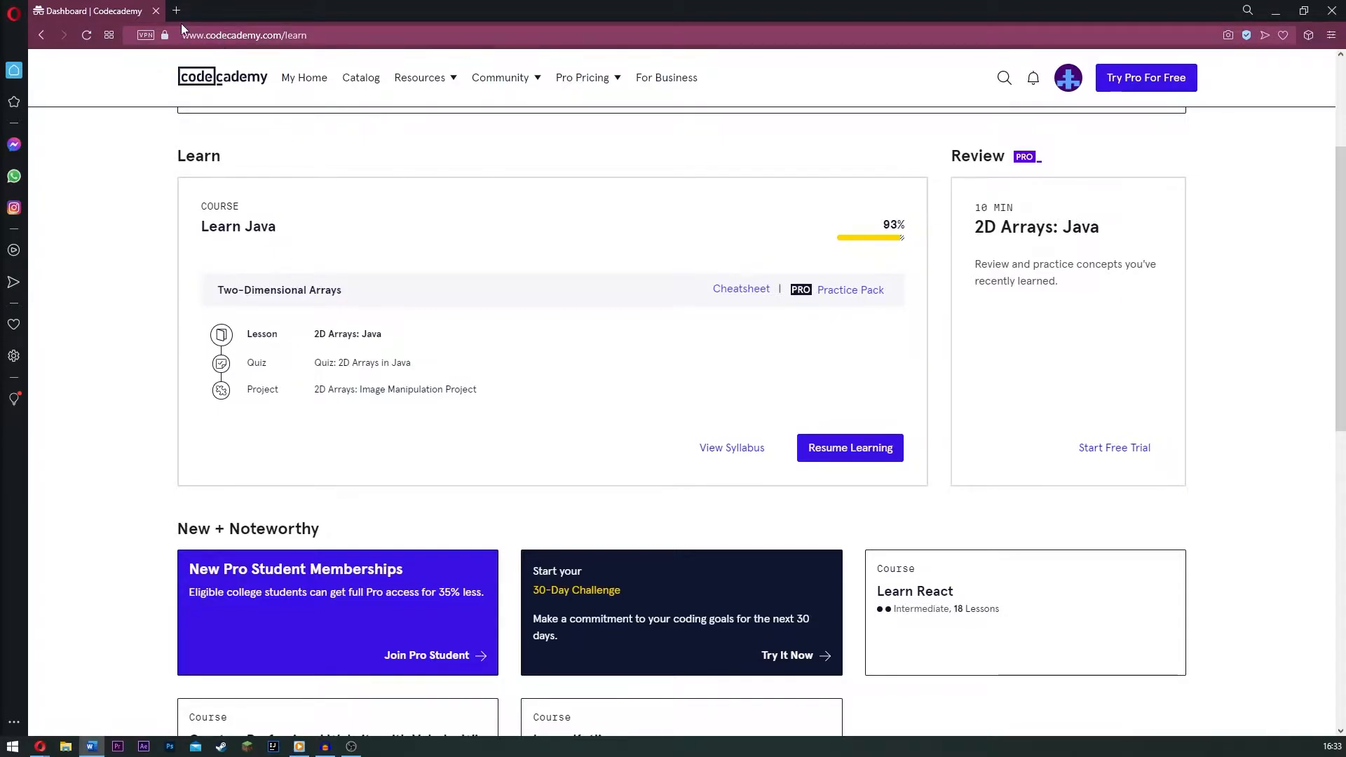
click(177, 10)
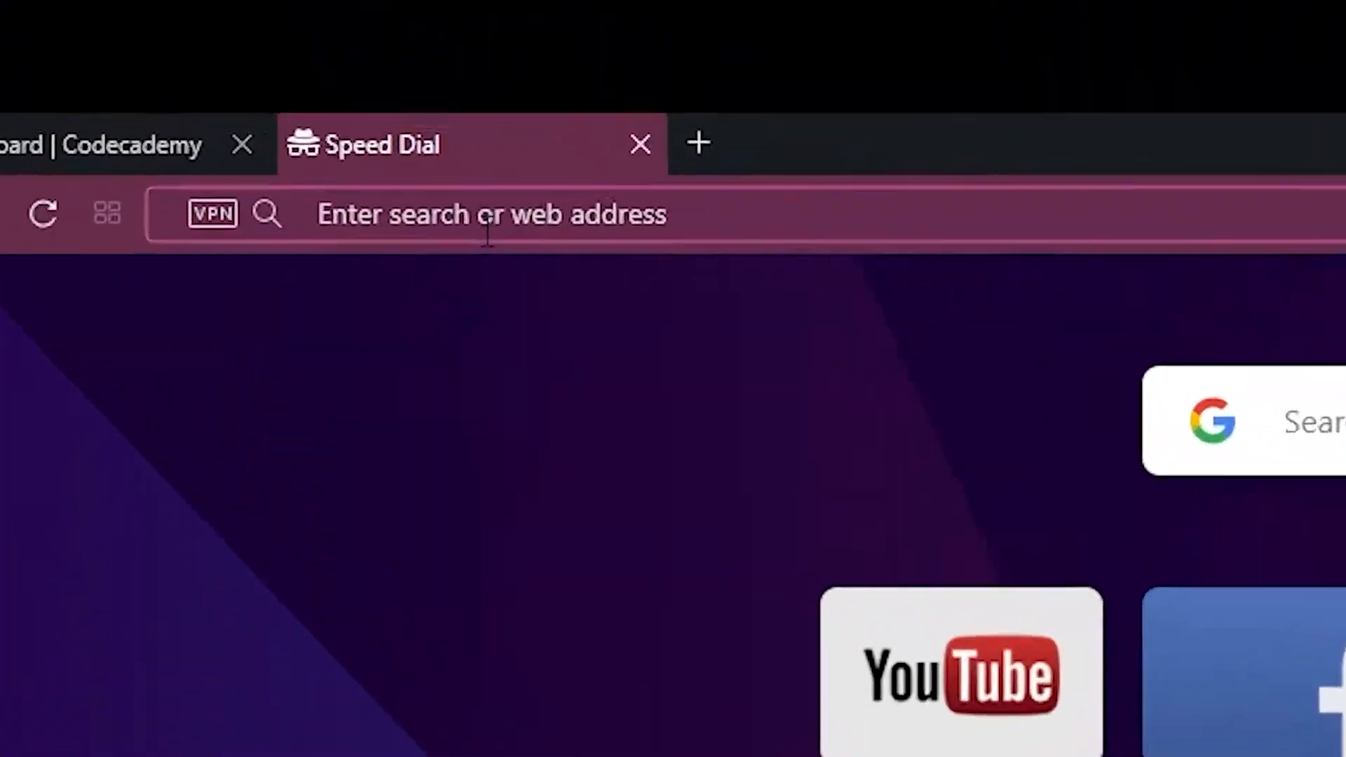
text(www.cod)
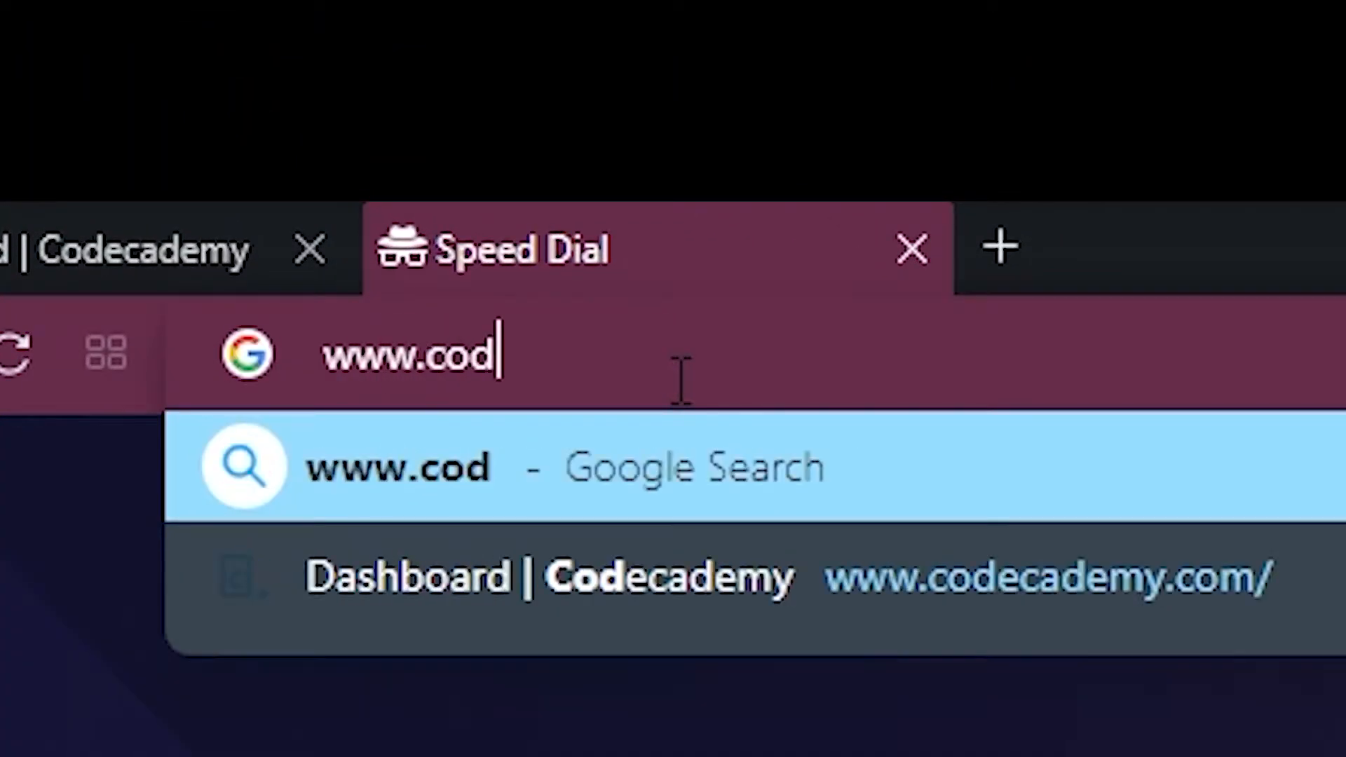
text(ecademy.com/learn)
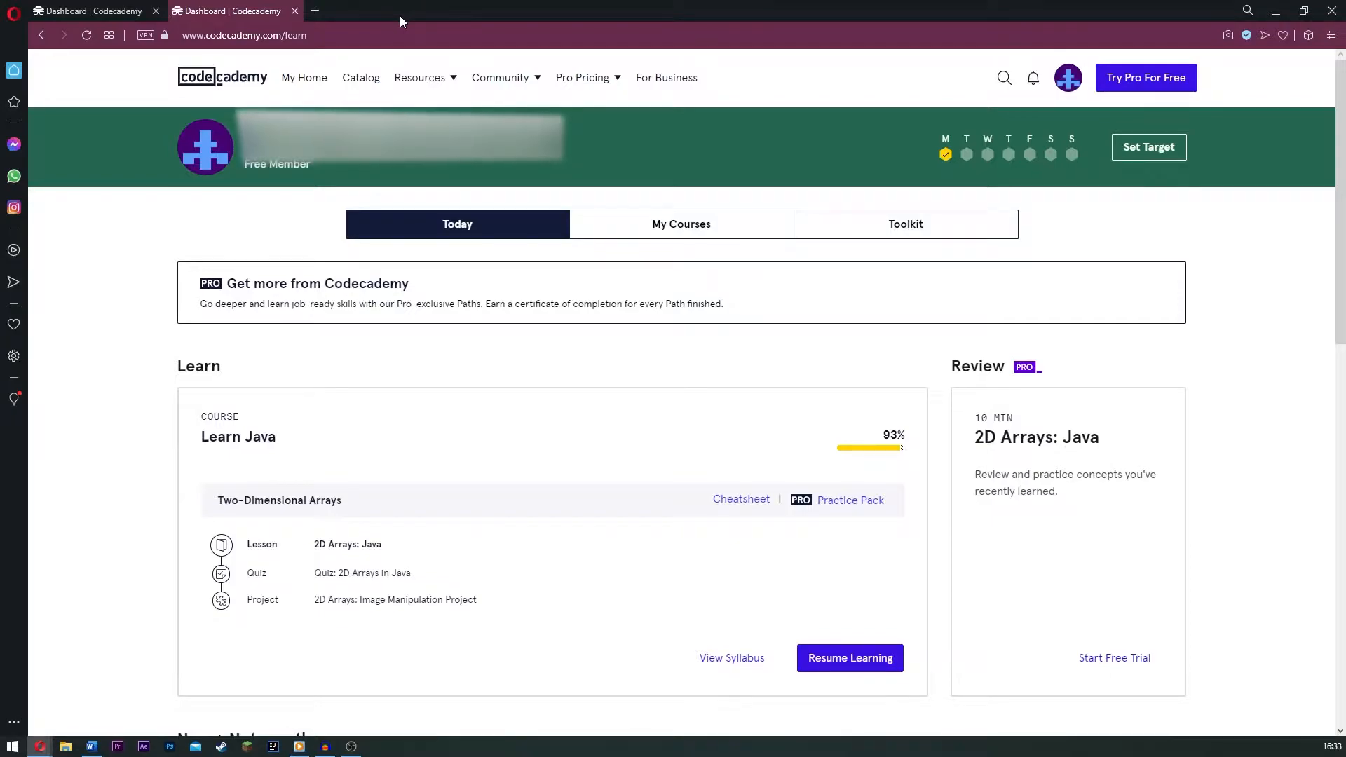
scroll(down, 3)
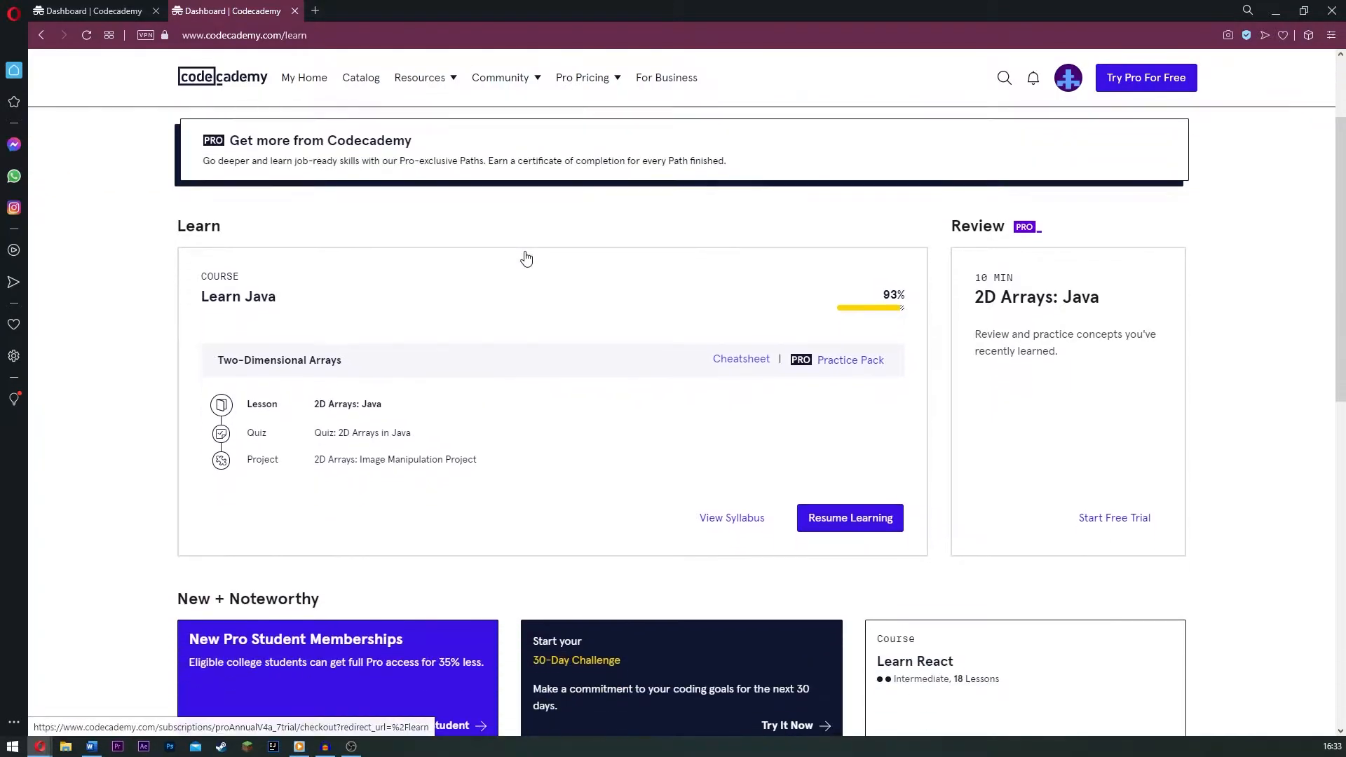